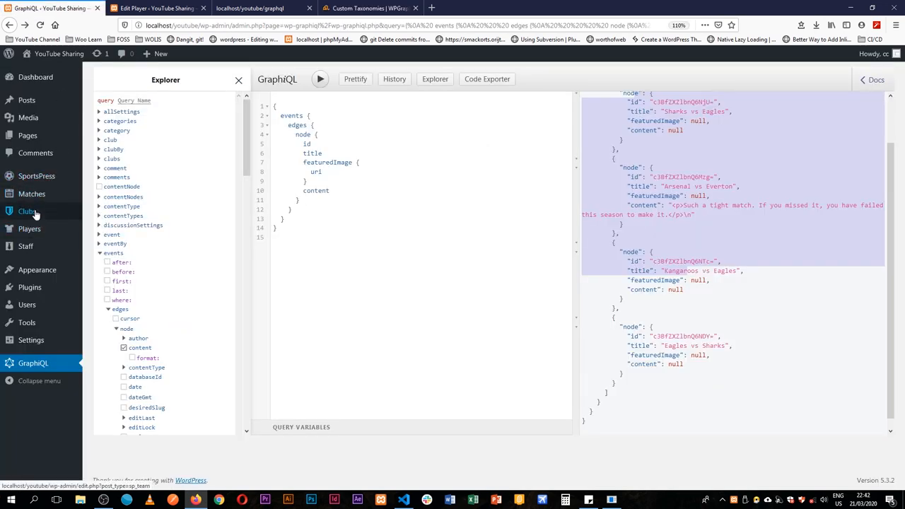
mouse_move(29, 229)
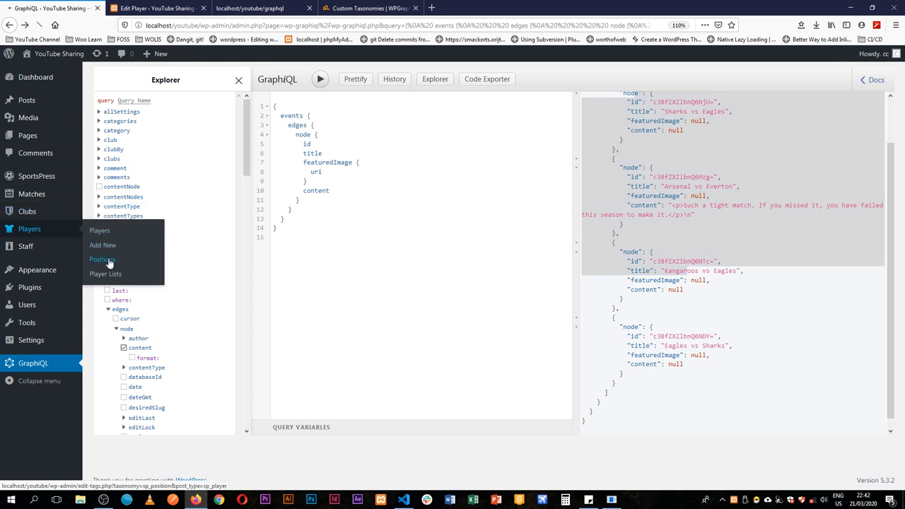
Type 'positi' in GraphiQL, find no positions field, and open the Custom Taxonomies docs.
click(102, 259)
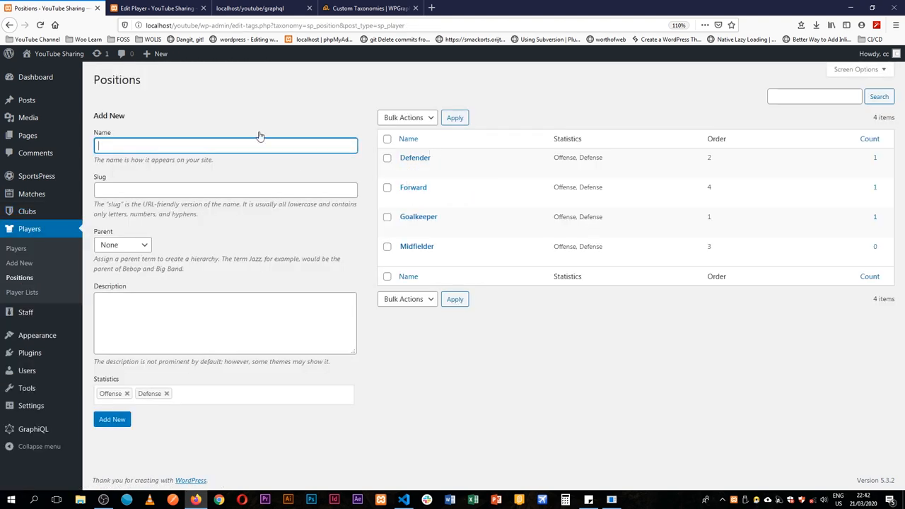
mouse_move(413, 187)
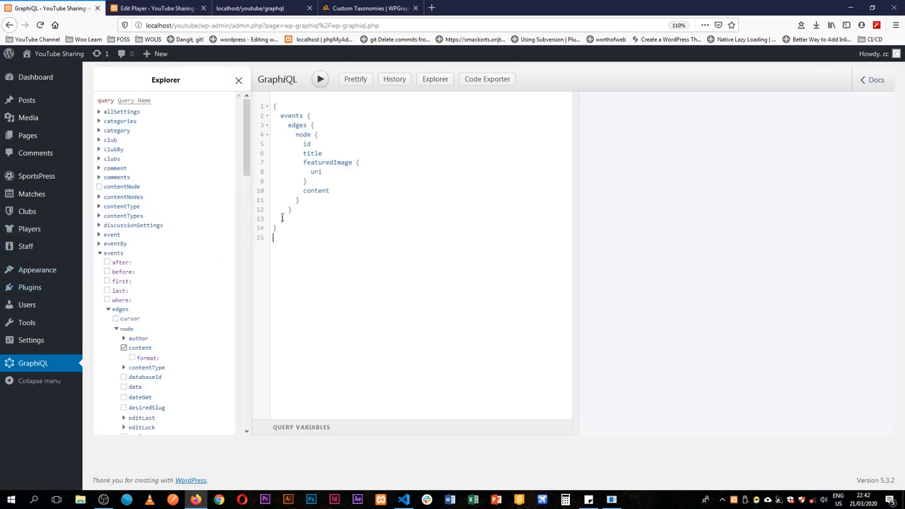
text(pos)
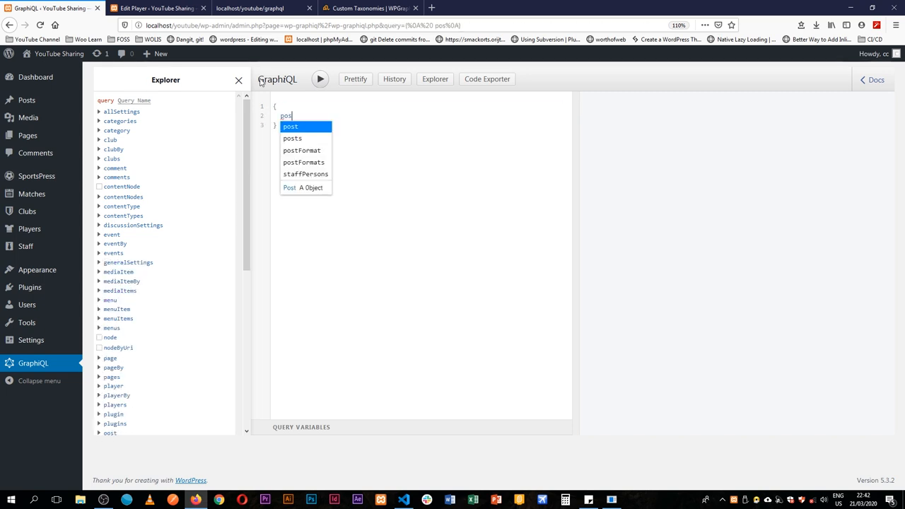
text(iti)
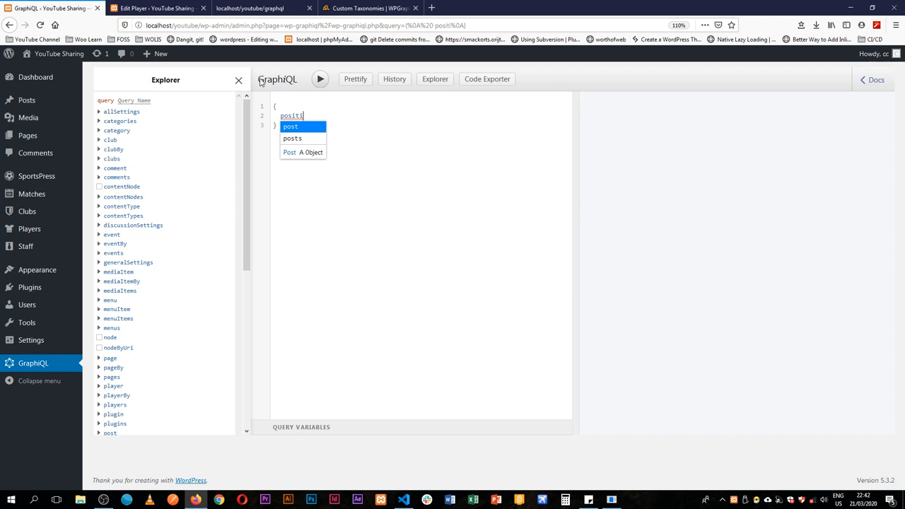
click(368, 8)
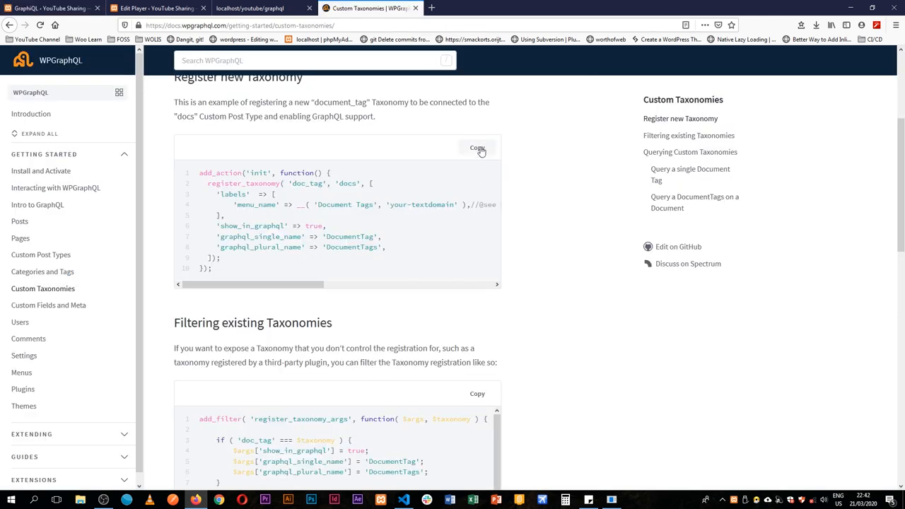
Copy the 'Register new Taxonomy' example into sportspress-graphql.php.
click(477, 148)
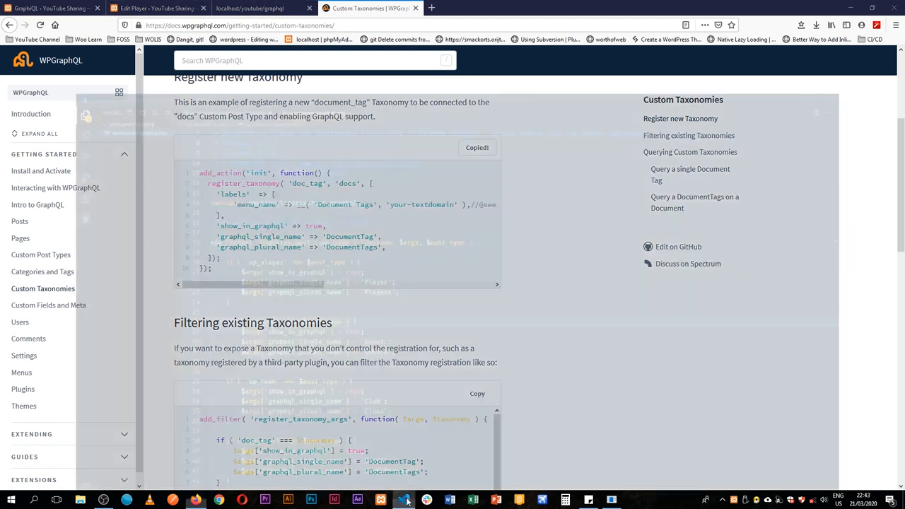
click(403, 500)
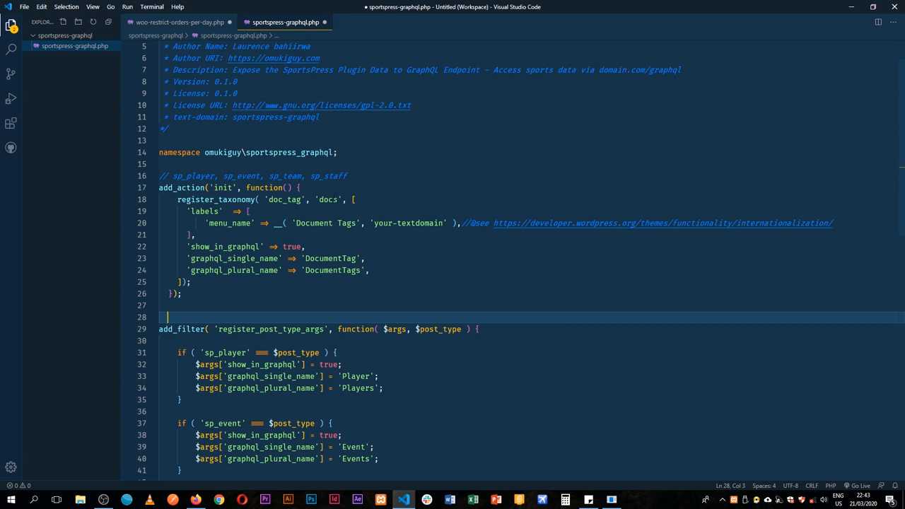
Change the pasted doc_tag taxonomy's post type to sp_player and save the plugin.
double_click(226, 352)
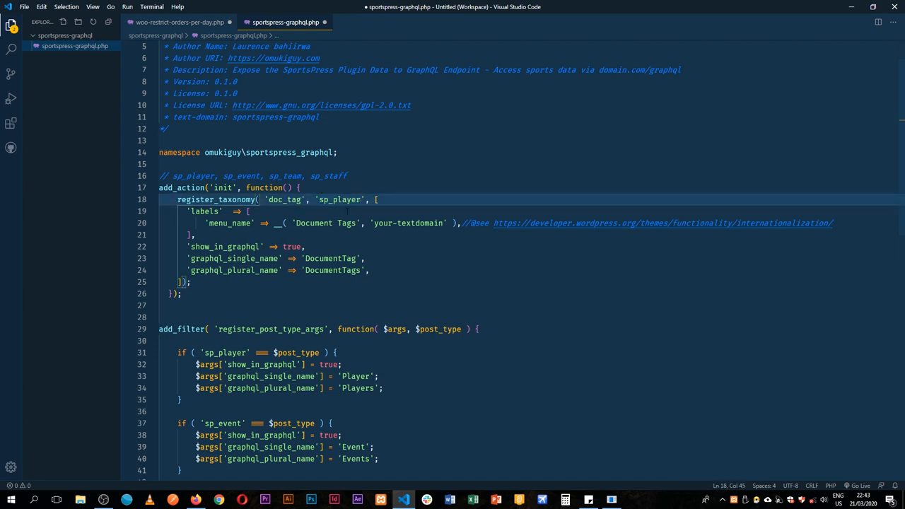
double_click(284, 199)
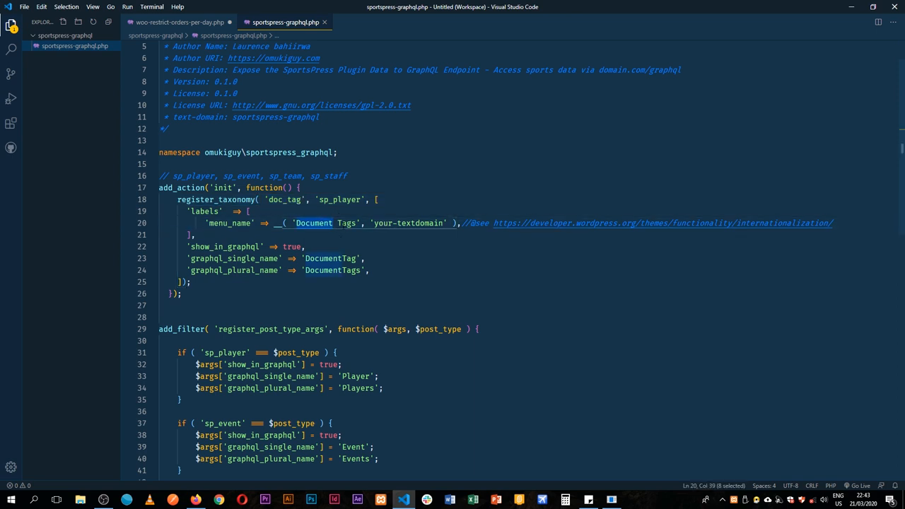
double_click(332, 270)
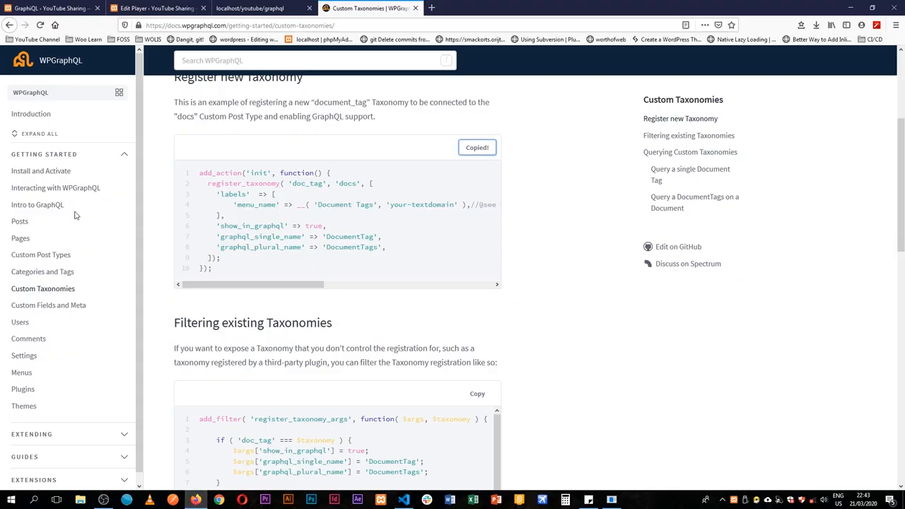
Reload the GraphiQL admin page and find Document Tags under the Players menu.
click(250, 8)
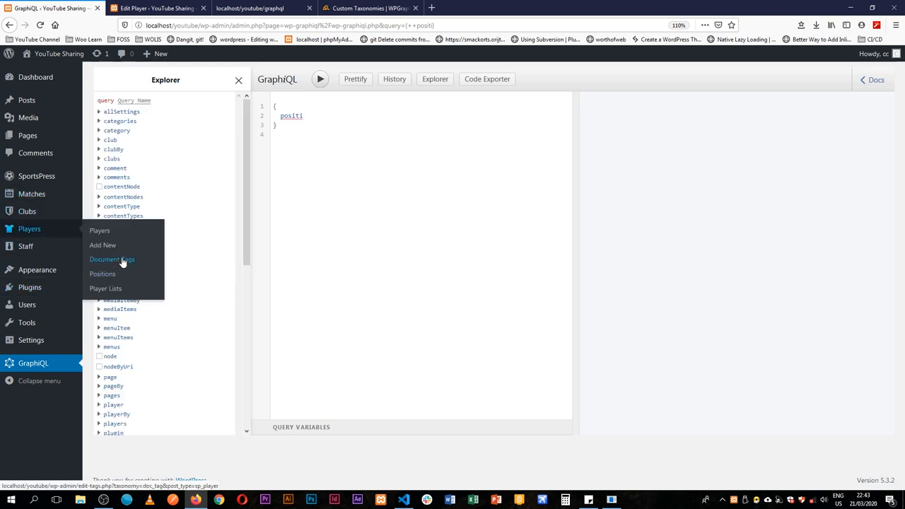
Check the empty Players > Document Tags page, then return to the taxonomy docs.
click(111, 258)
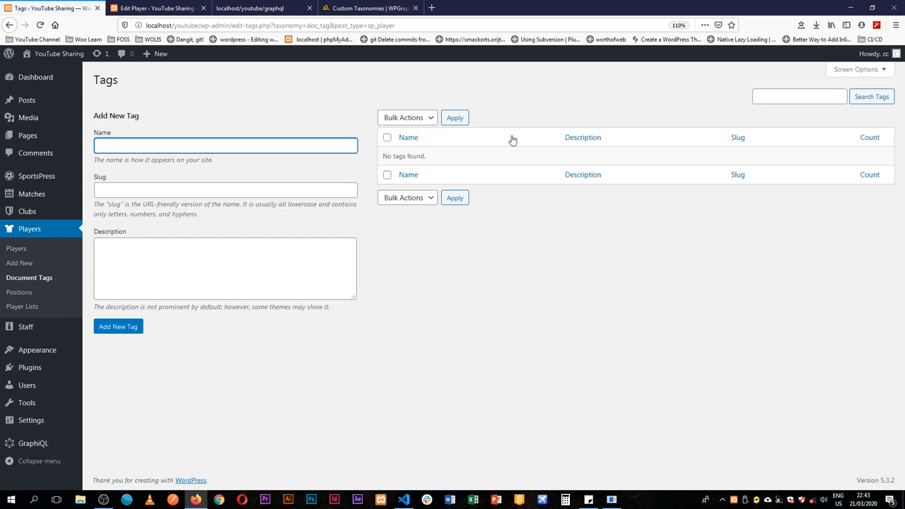
mouse_move(99, 106)
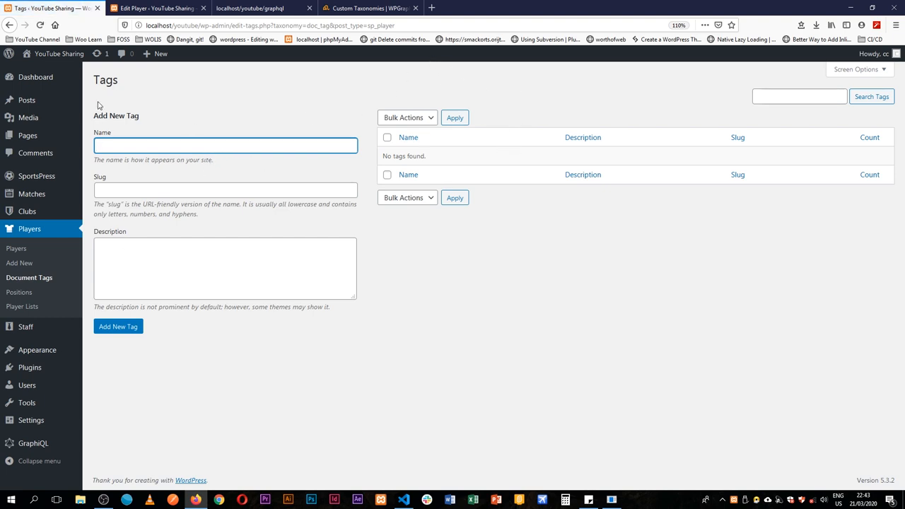
click(404, 500)
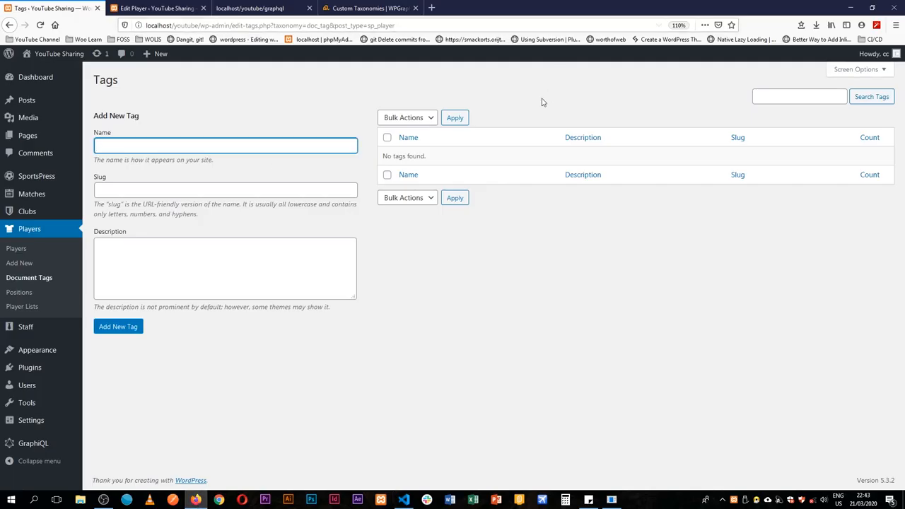
click(368, 8)
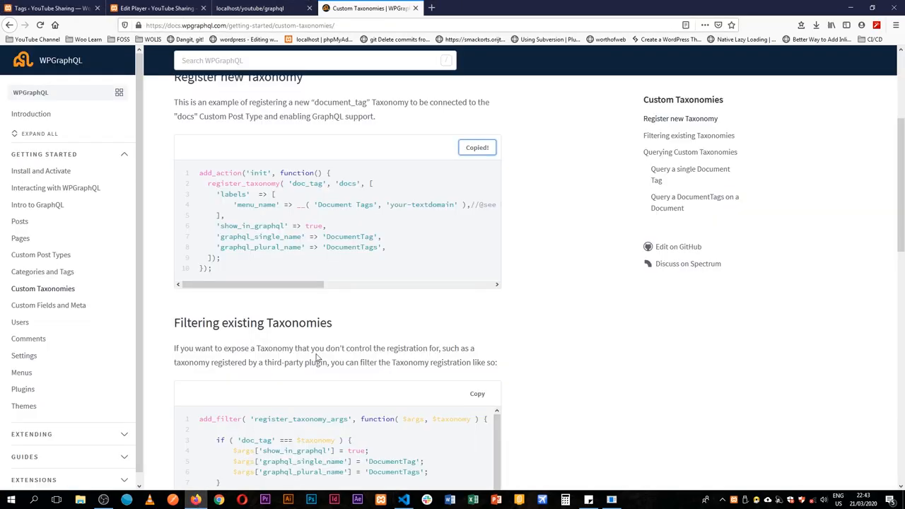
Replace the register_taxonomy block with the 'Filtering existing Taxonomies' example.
scroll(down, 3)
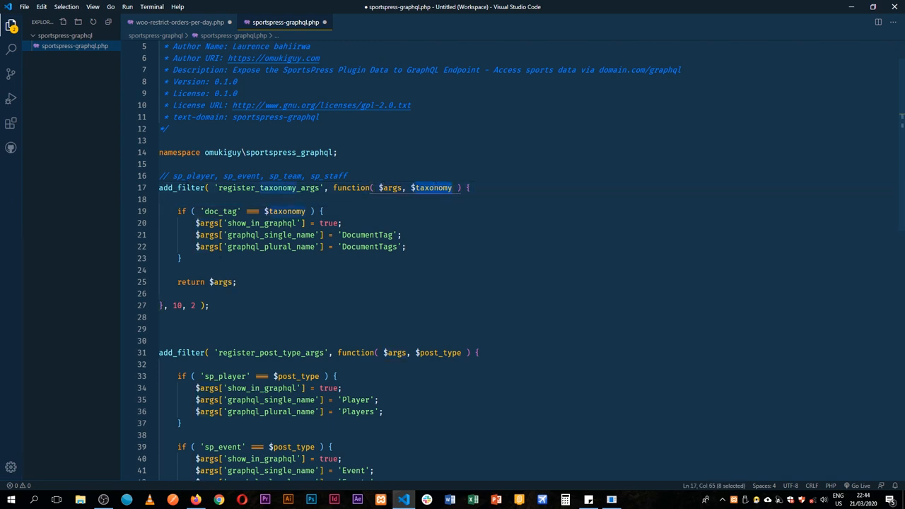
Change the filter's taxonomy check from doc_tag to sp_position.
double_click(191, 175)
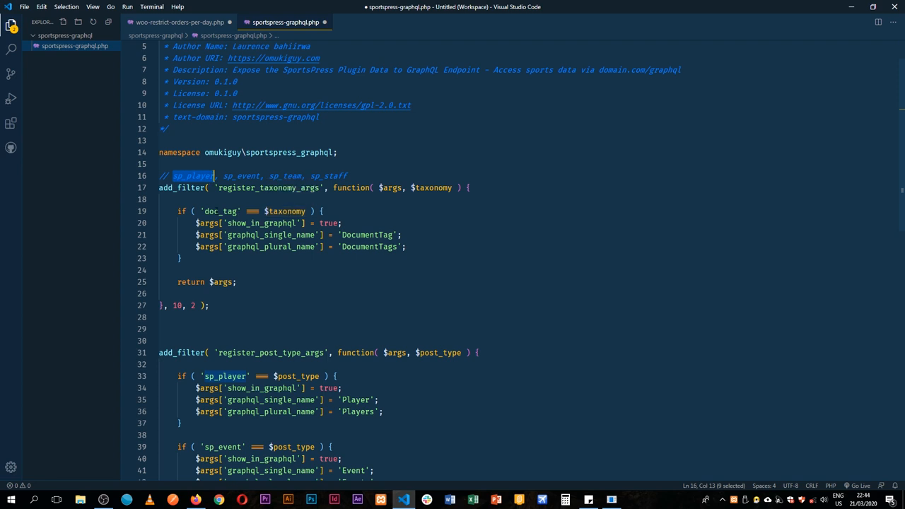
double_click(220, 211)
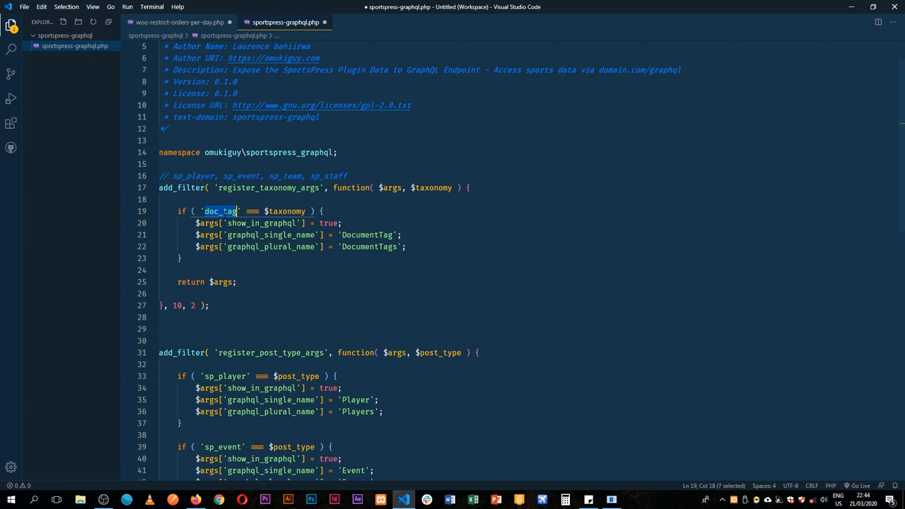
text(sp_position)
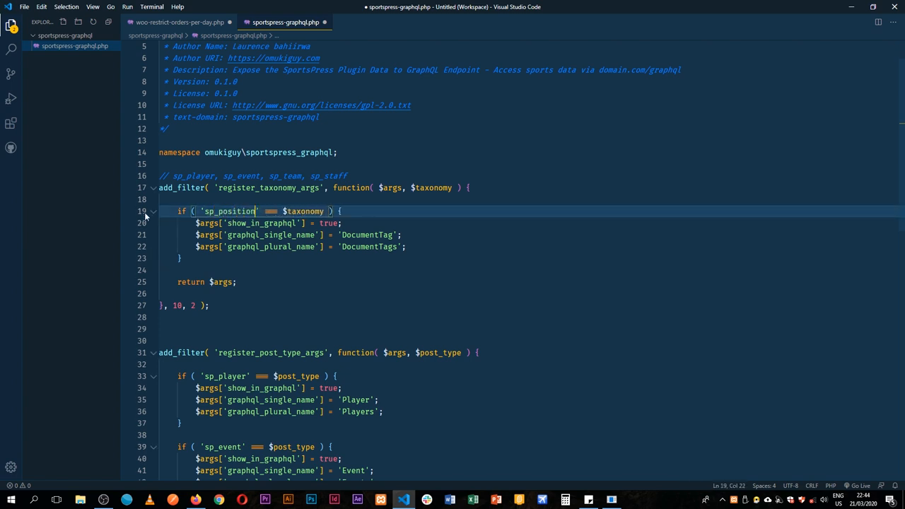
Duplicate the sp_position condition block below and retarget the copy to sp_list.
drag(203, 211, 181, 258)
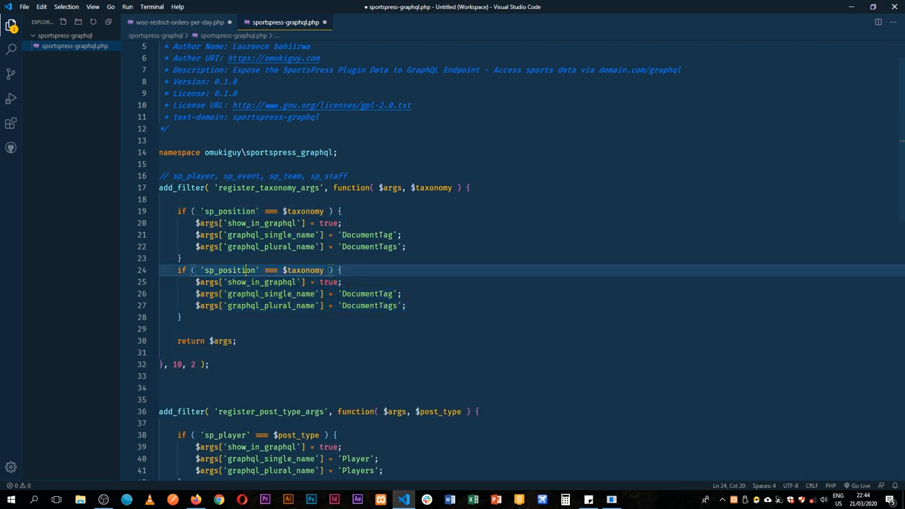
text(sp_l)
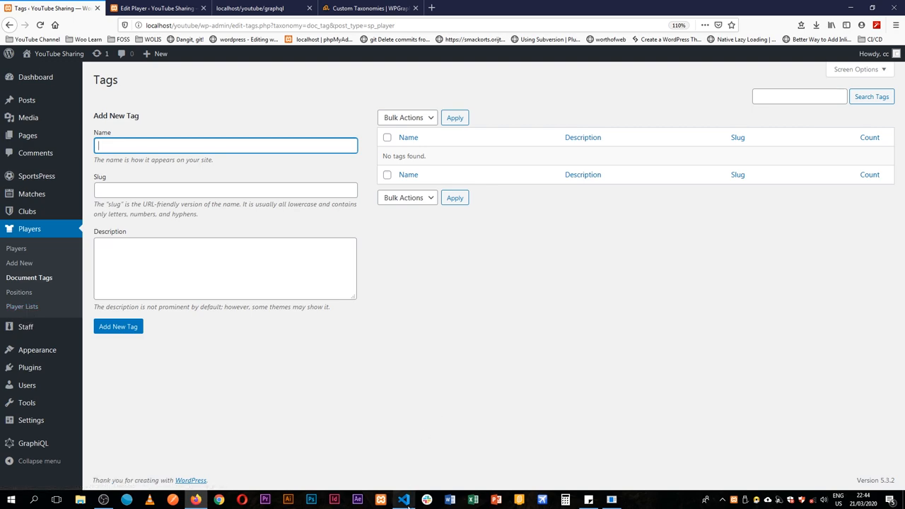
click(404, 500)
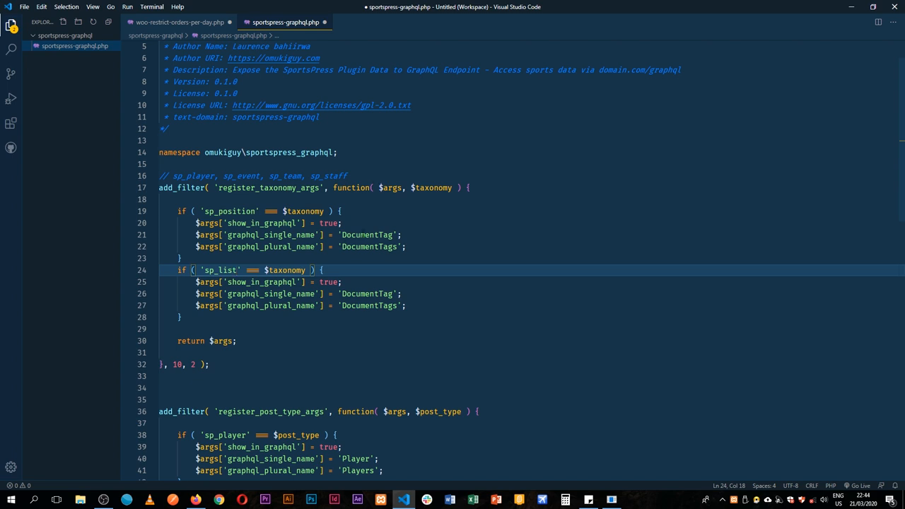
Replace DocumentTag/DocumentTags with PlayerPosition(s) and PlayerList(s), save, and return to GraphiQL.
text(PlayerP)
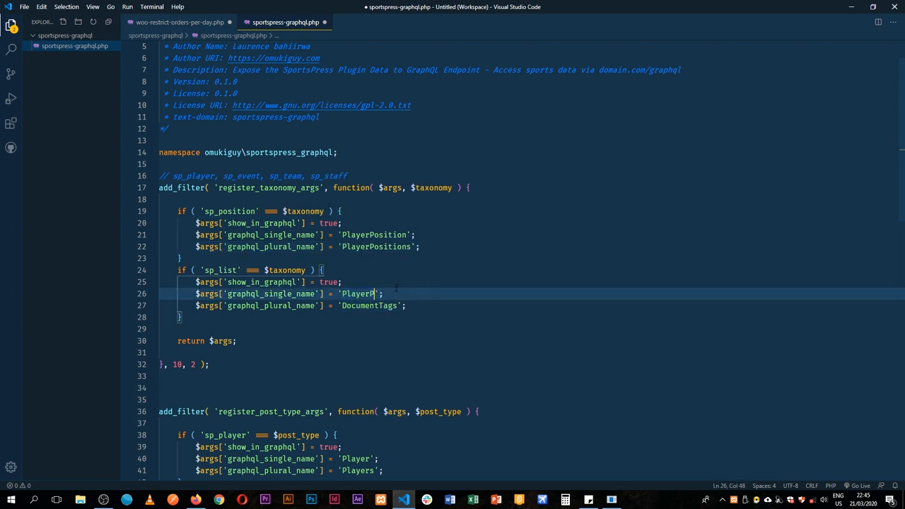
text(List)
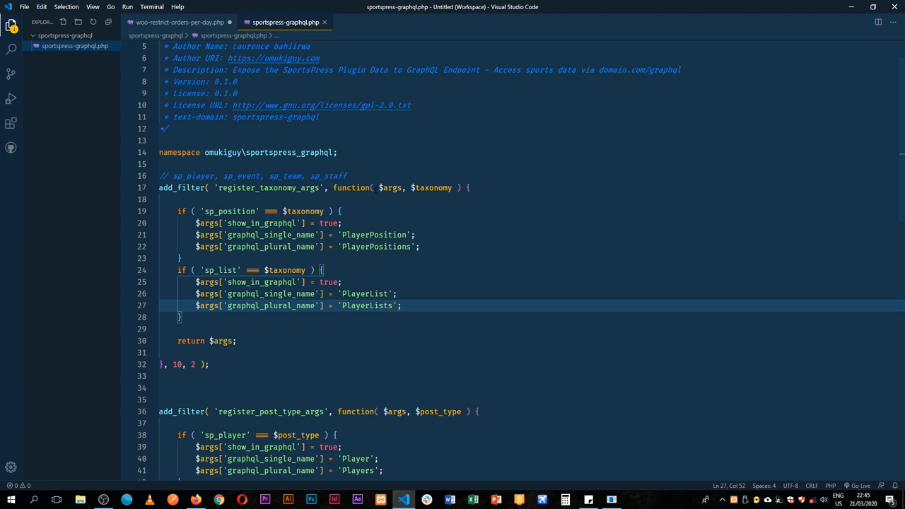
double_click(229, 211)
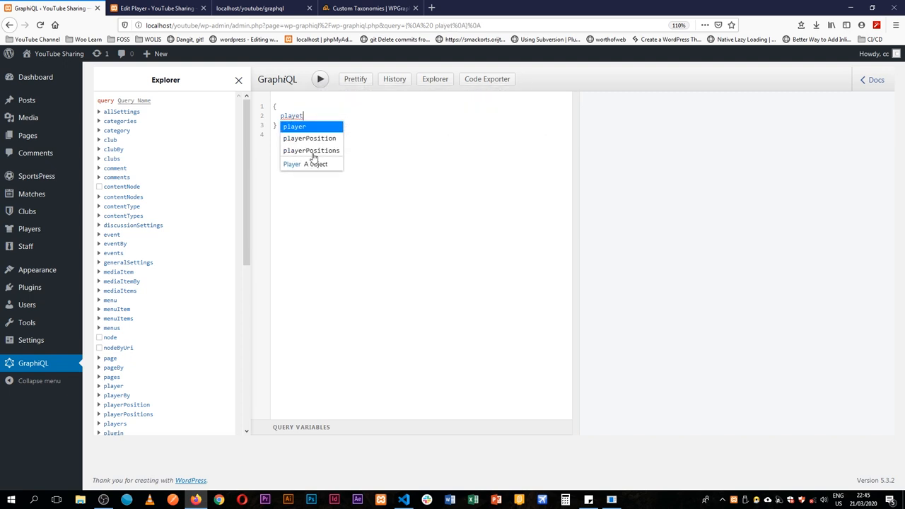
Run playerPositions { edges { node { name } } }, returning Defender, Forward, Goalkeeper, Midfielder.
click(311, 150)
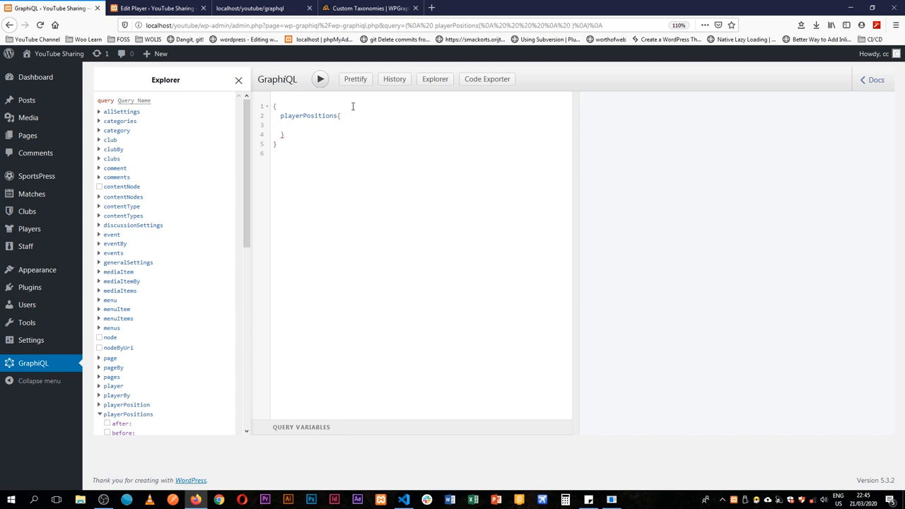
text(edges)
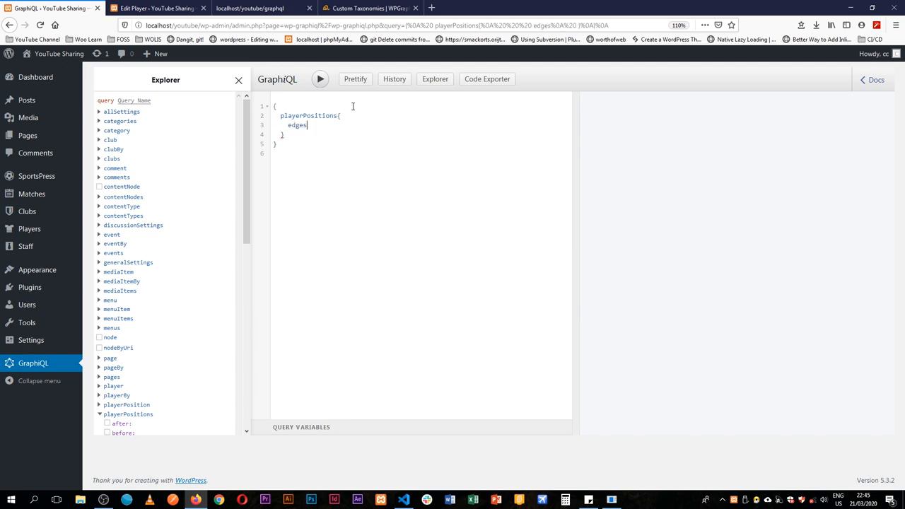
text({)
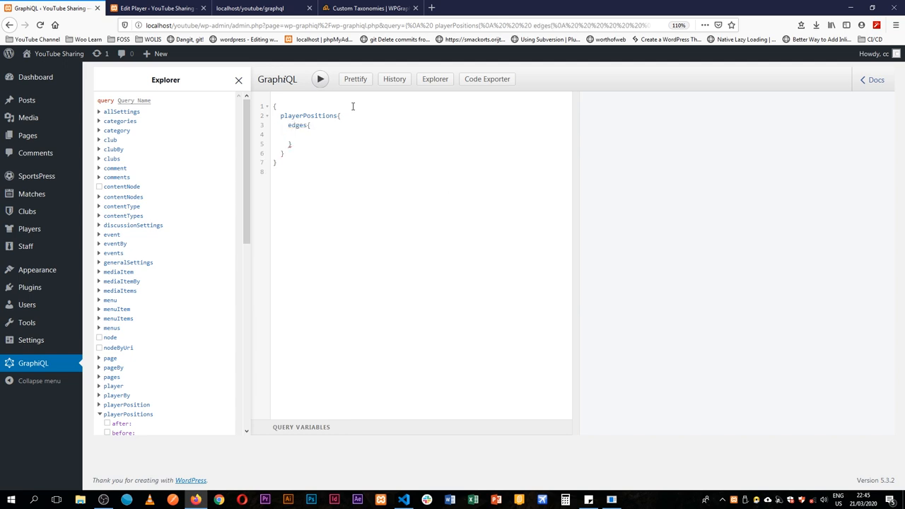
text(node{)
text(name)
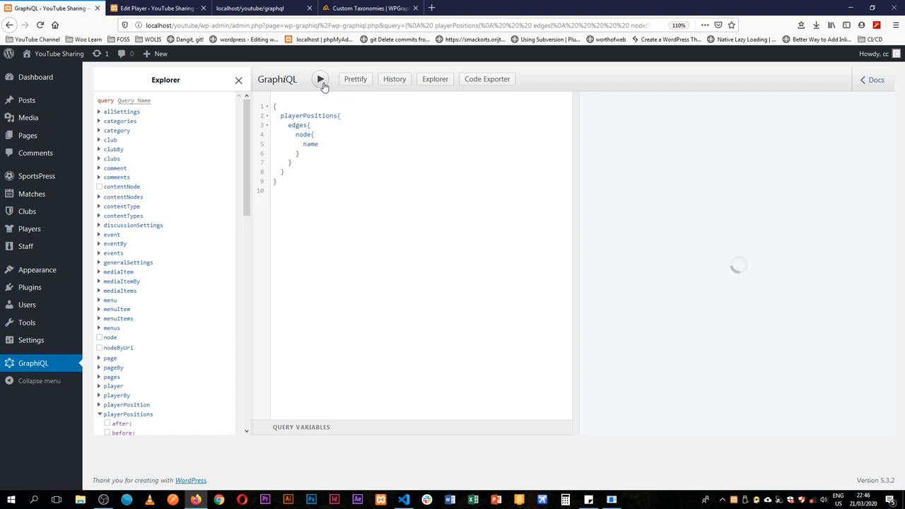
click(320, 78)
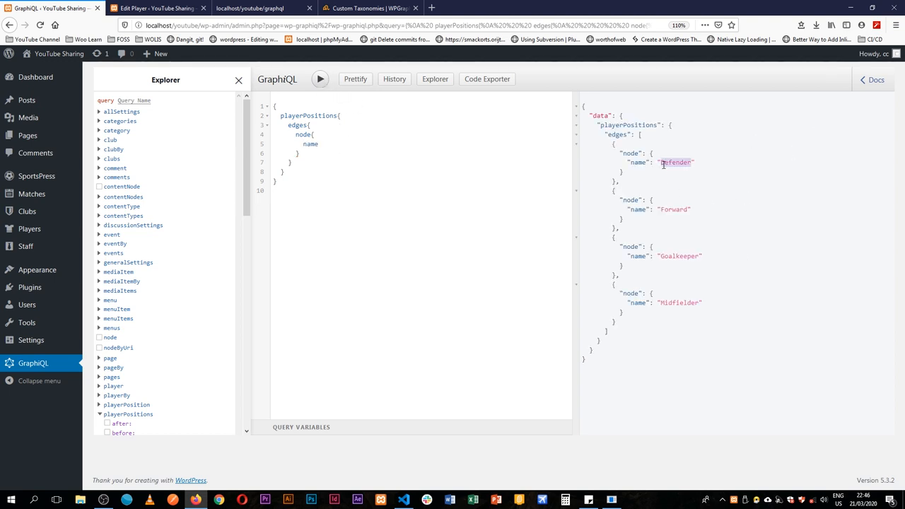